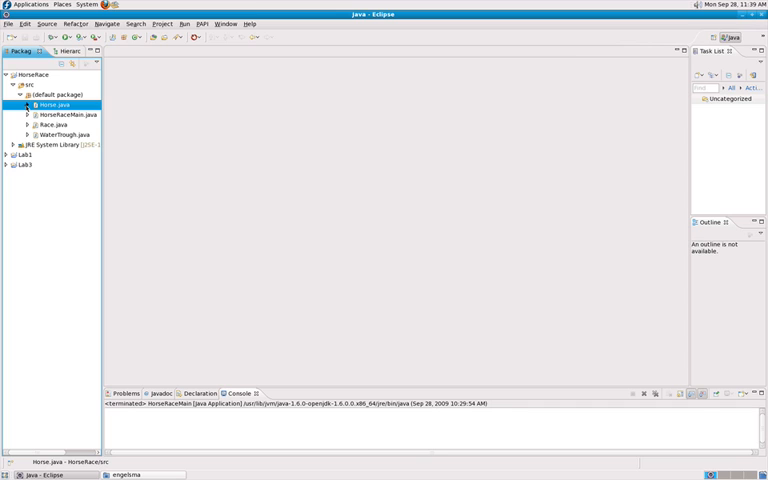
# Step: Open Horse.java from the HorseRace project's default package in the editor
pyautogui.doubleClick(54, 104)
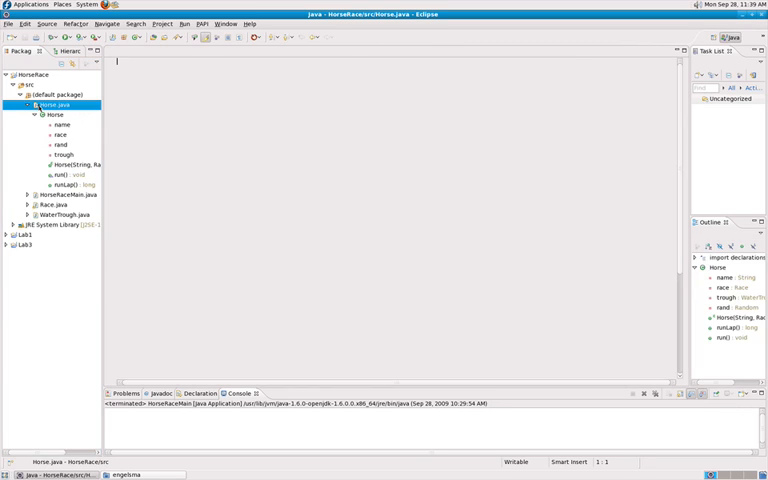
pyautogui.doubleClick(58, 105)
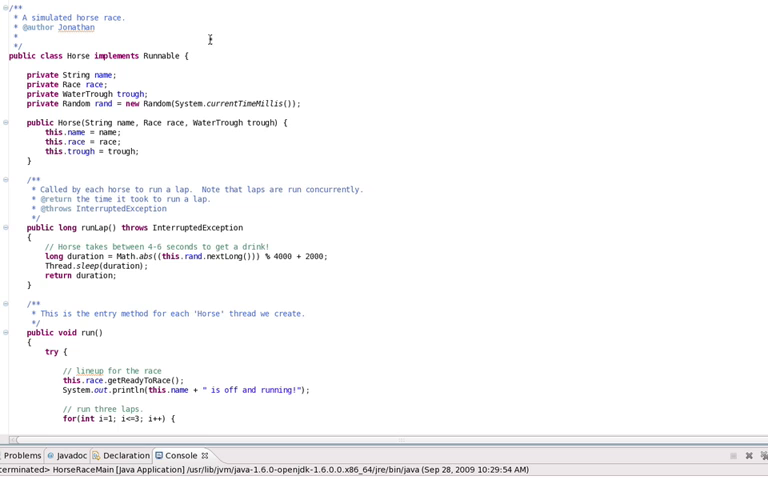
pyautogui.doubleClick(158, 55)
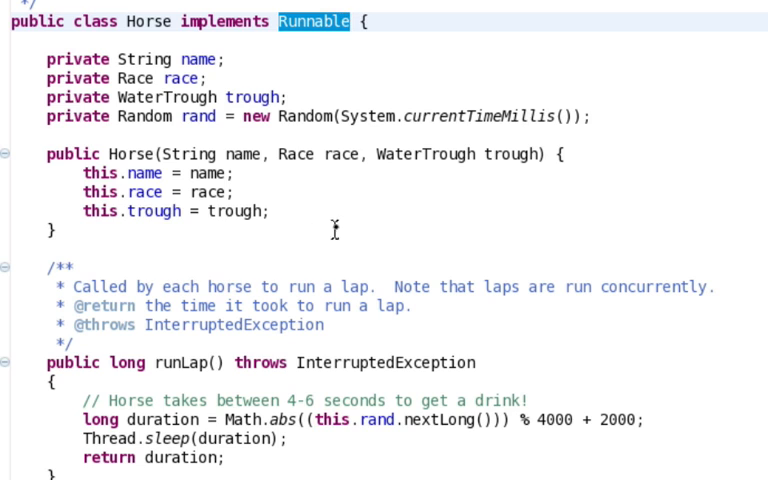
pyautogui.moveTo(367, 200)
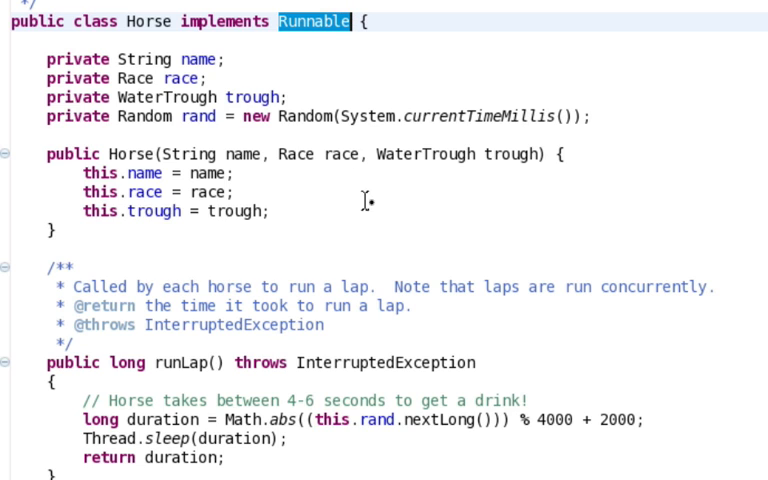
pyautogui.moveTo(498, 175)
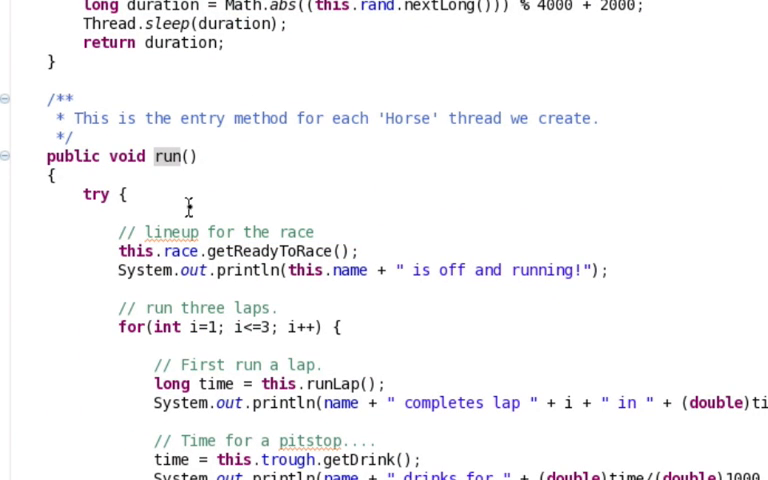
pyautogui.moveTo(253, 325)
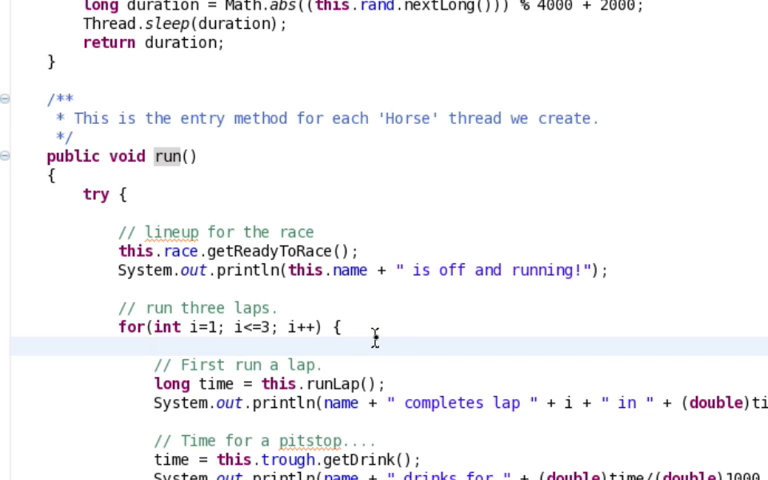
pyautogui.click(155, 347)
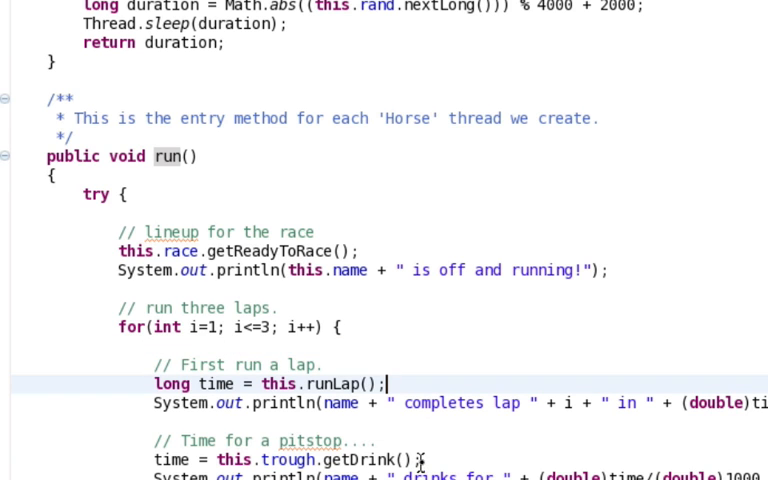
pyautogui.scroll(-3)
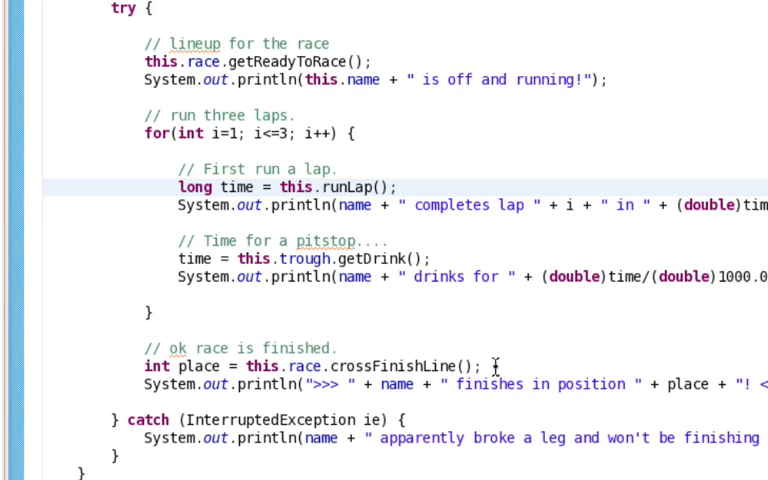
pyautogui.click(410, 363)
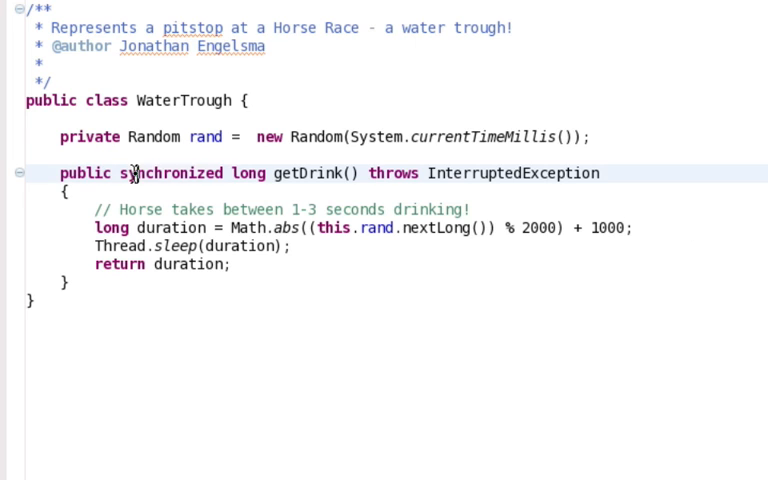
# Step: Highlight the 'synchronized' keyword on WaterTrough's getDrink() method
pyautogui.doubleClick(173, 173)
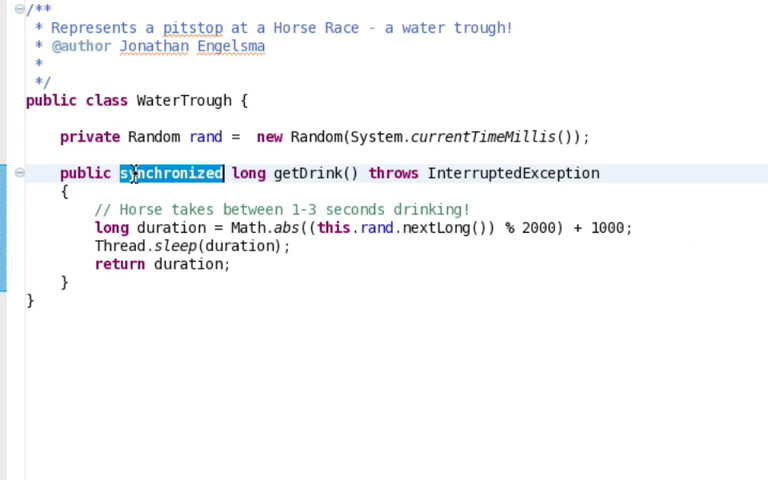